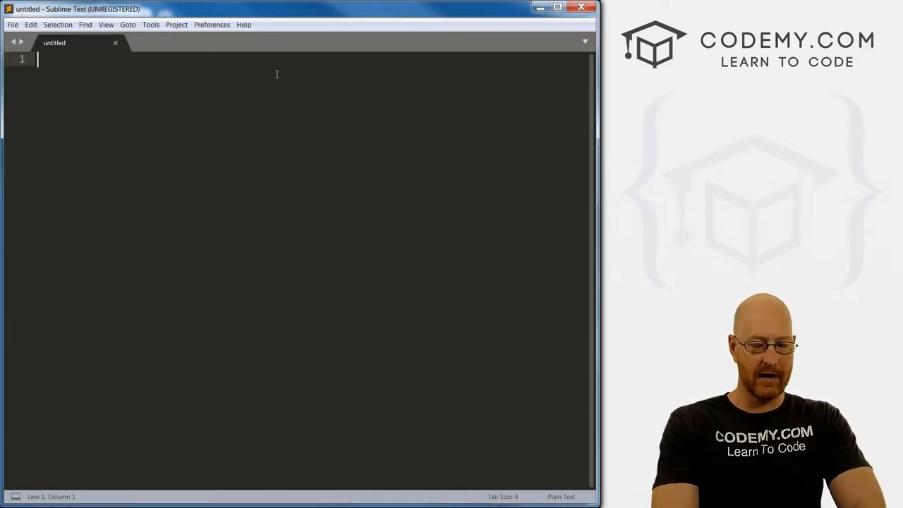
Type 'import sqlite3' as the first line of the untitled file
type("import s")
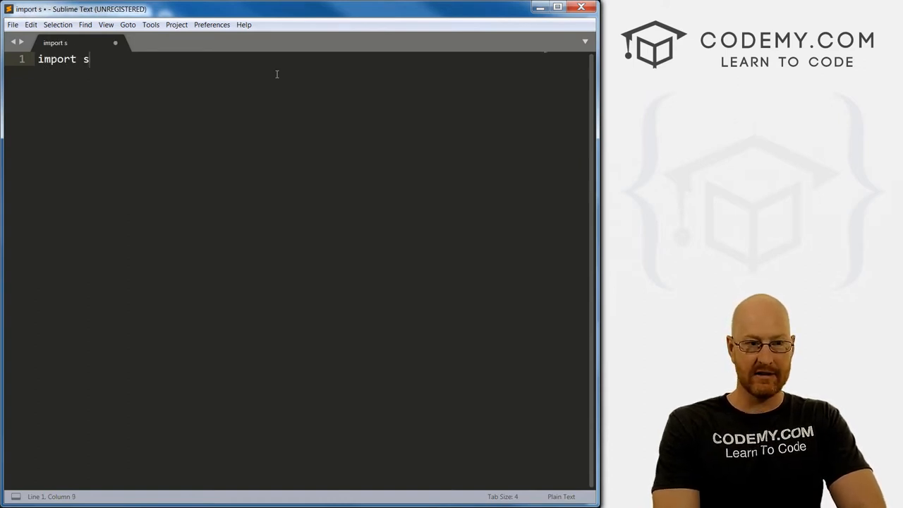
type("qlite")
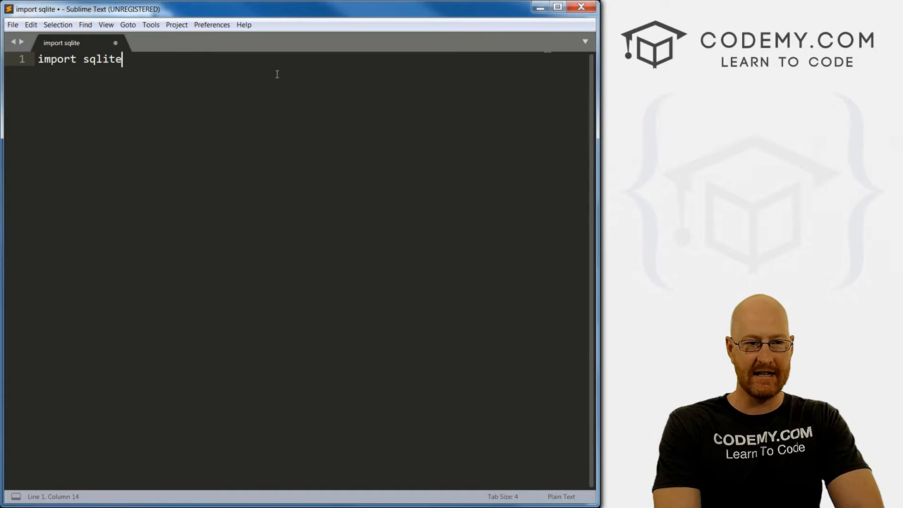
type("3")
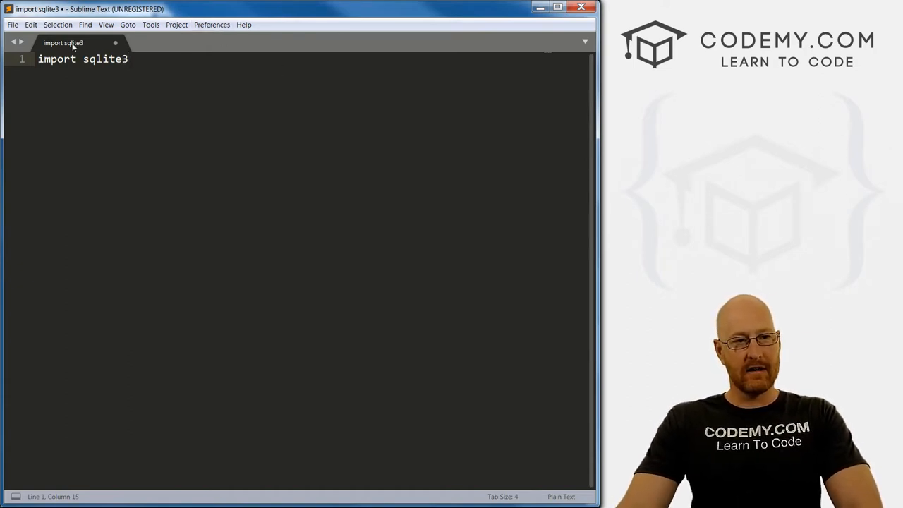
mouse_move(63, 43)
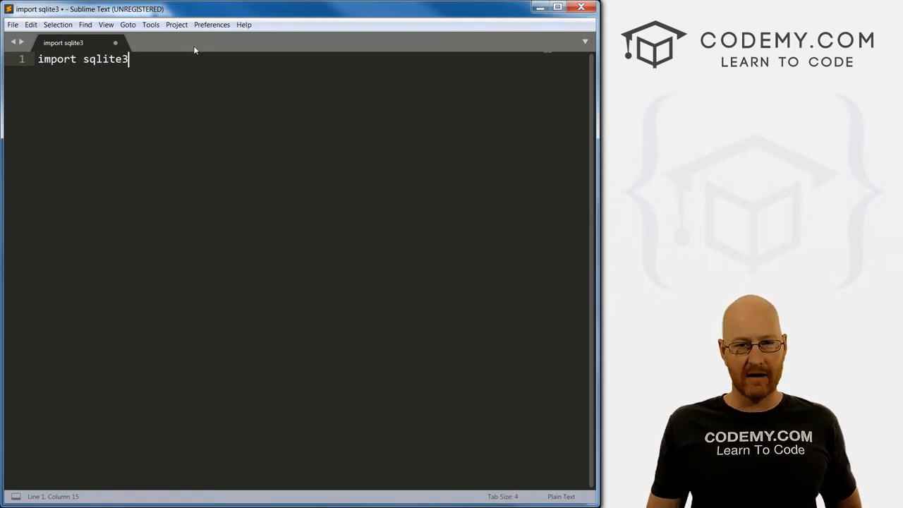
In the Save As dialog, create a new 'sqlite' folder on the C drive and open it
left_click(12, 24)
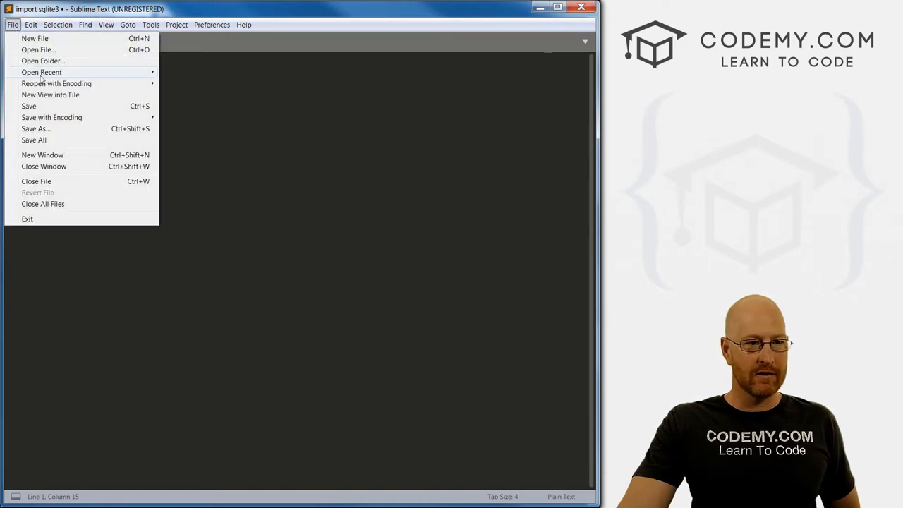
mouse_move(34, 129)
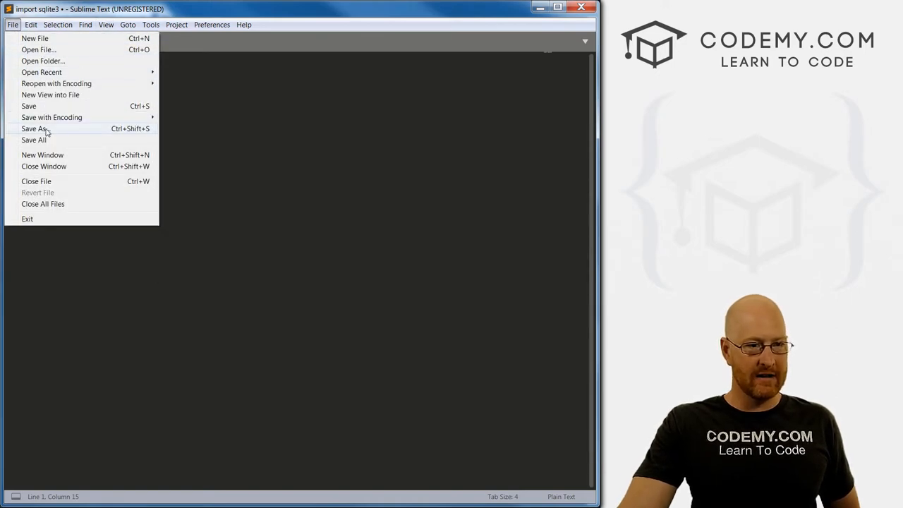
left_click(34, 129)
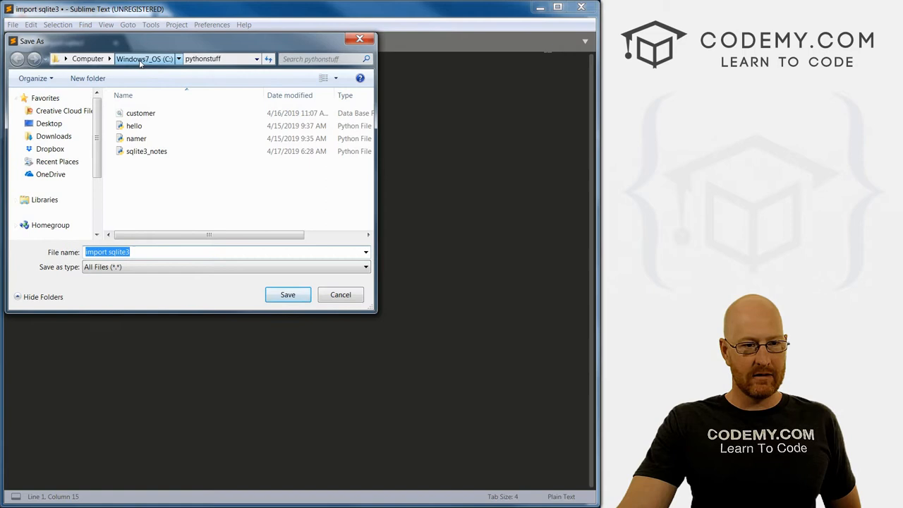
left_click(144, 58)
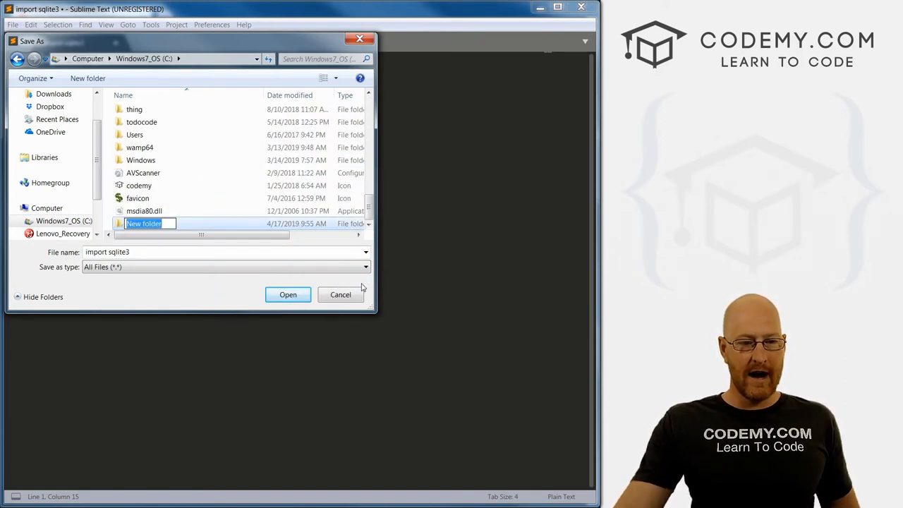
type("sqlite")
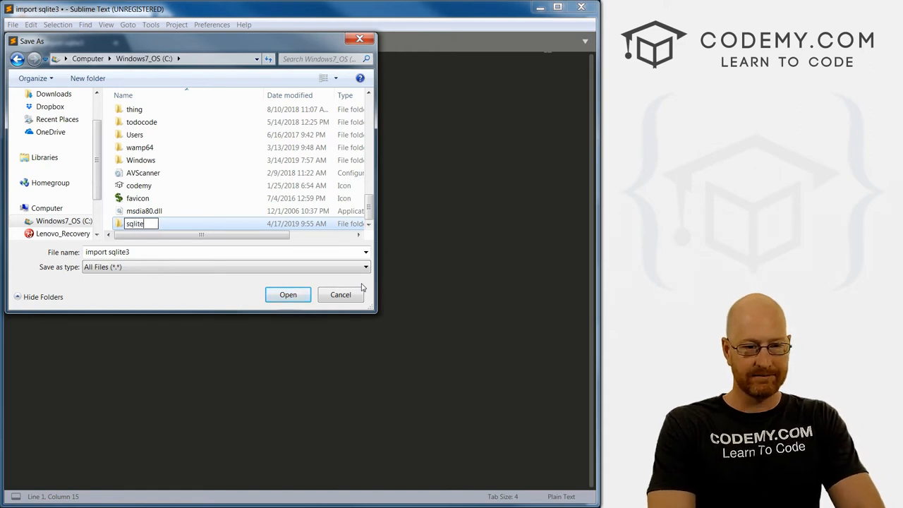
double_click(134, 223)
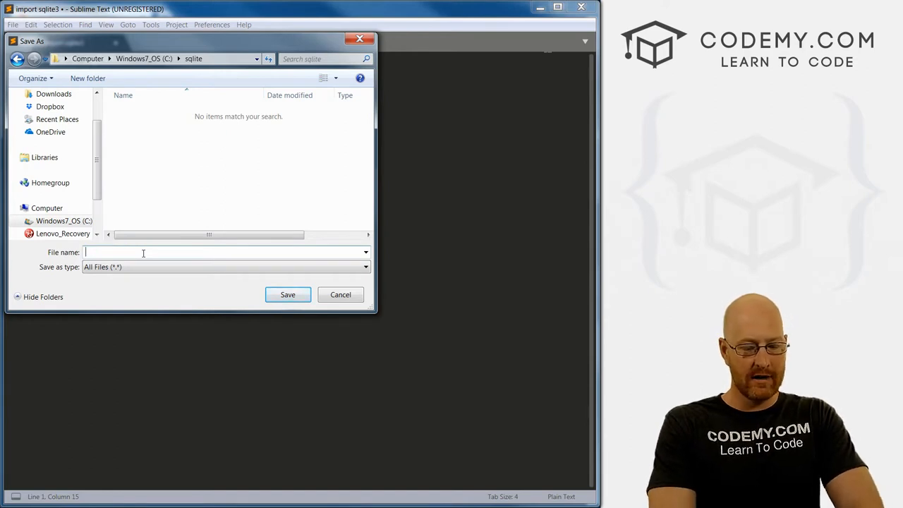
Save the script there with the file name database.py
type("sqlite.p")
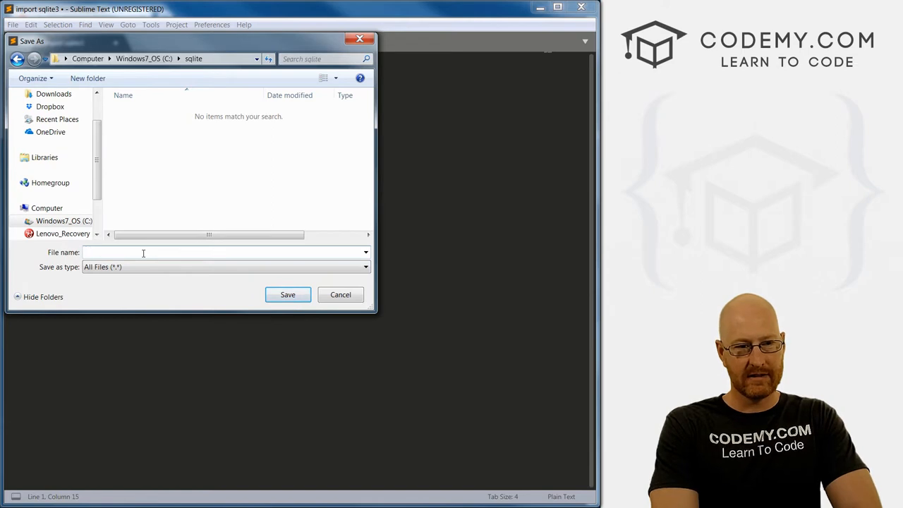
left_click_drag(191, 40, 266, 118)
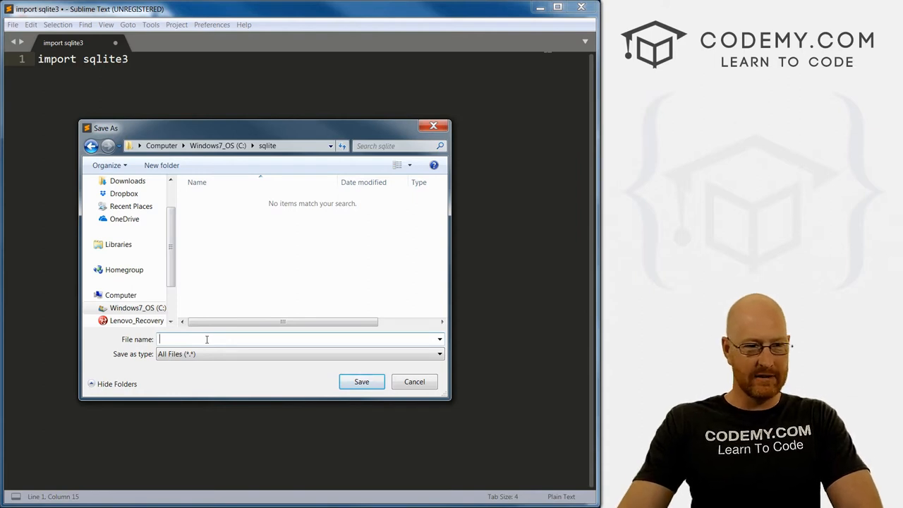
type("databs")
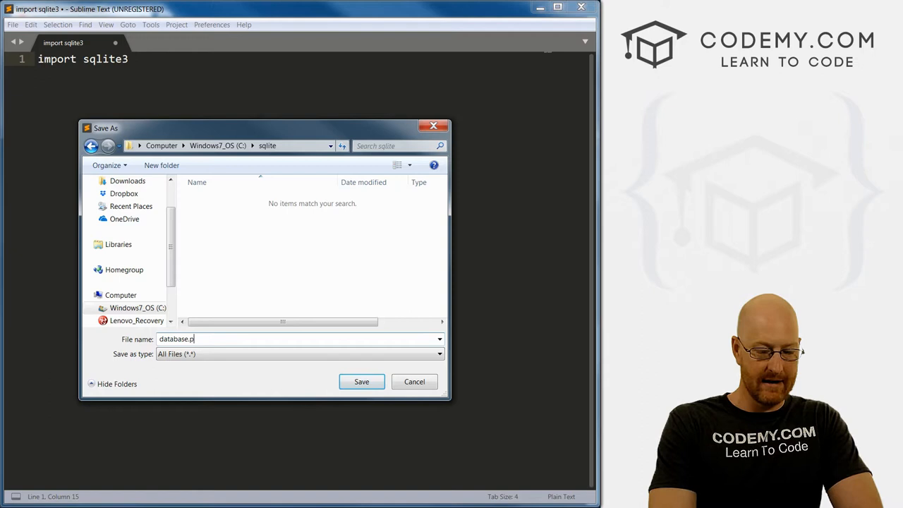
left_click(362, 381)
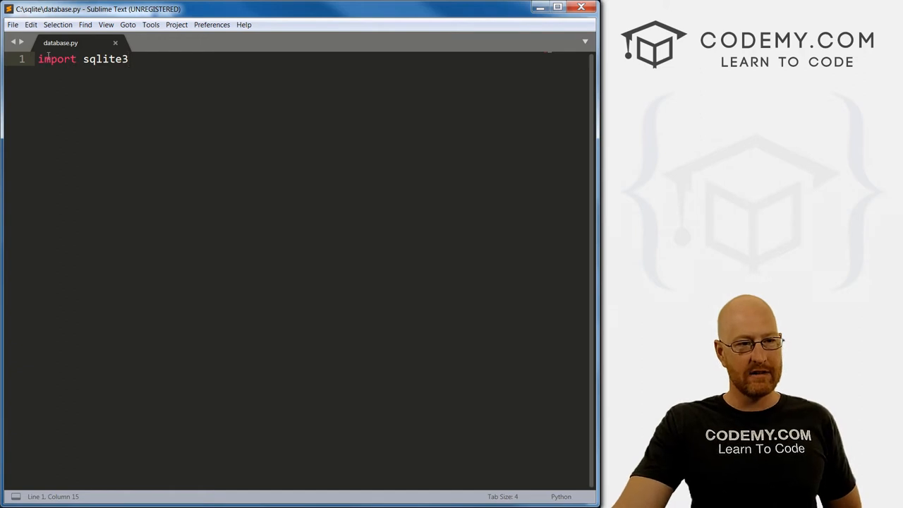
left_click(55, 58)
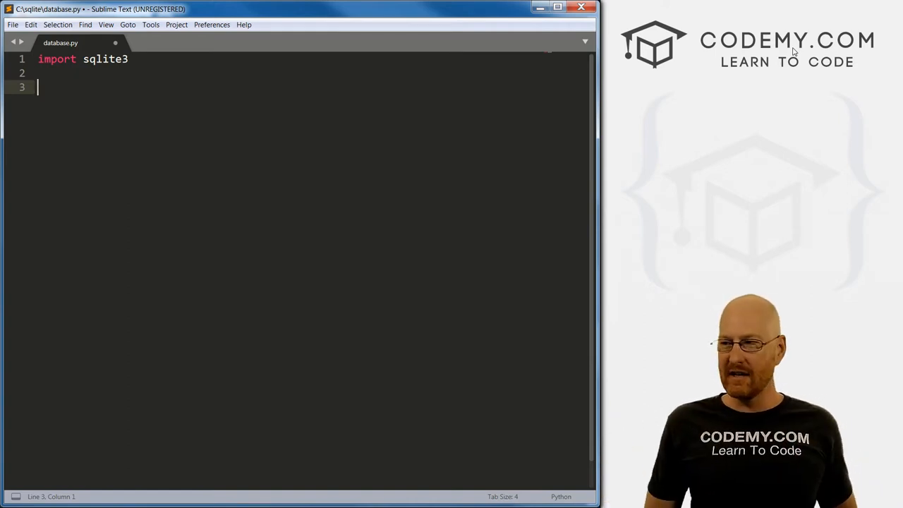
Write conn = sqlite3.connect('customer.db') and start a new line
type("c")
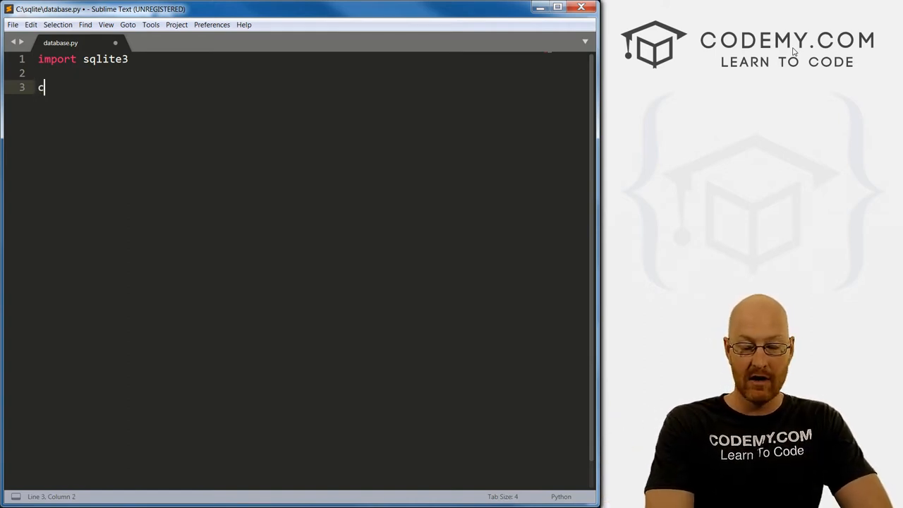
type("onn")
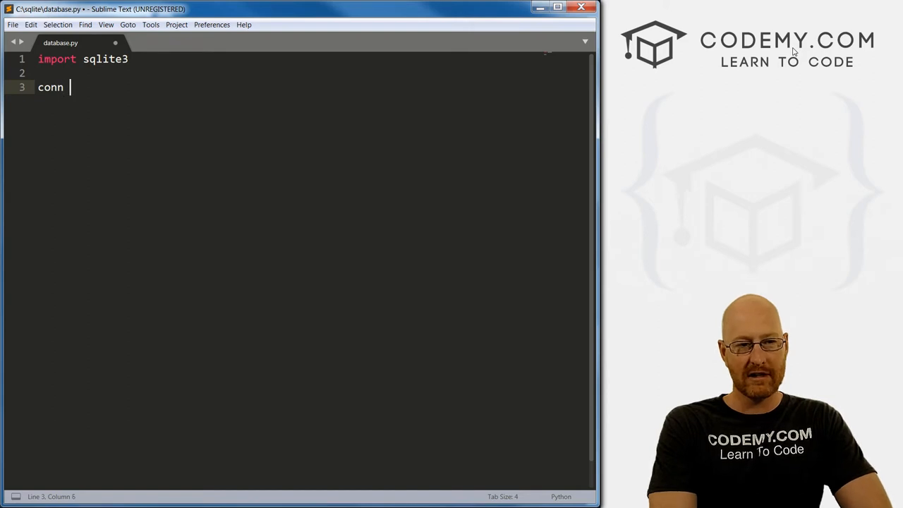
type("=")
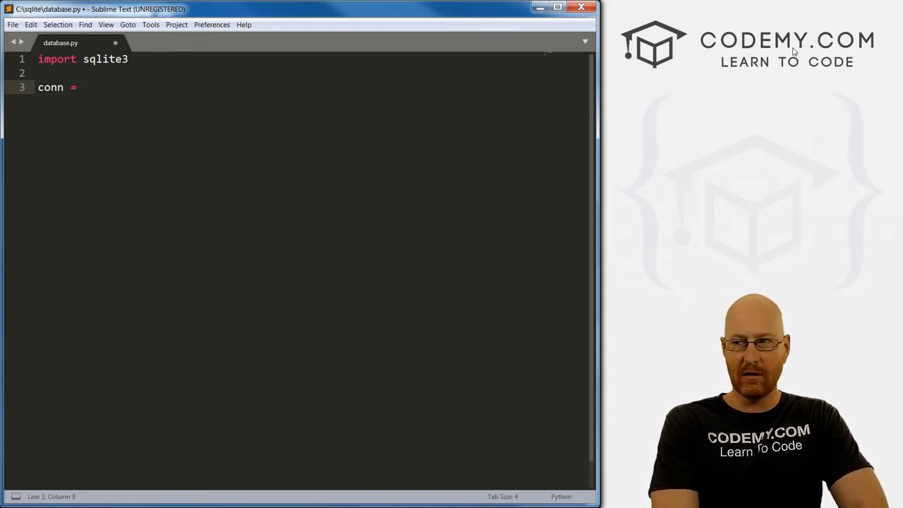
type("sqlite3.")
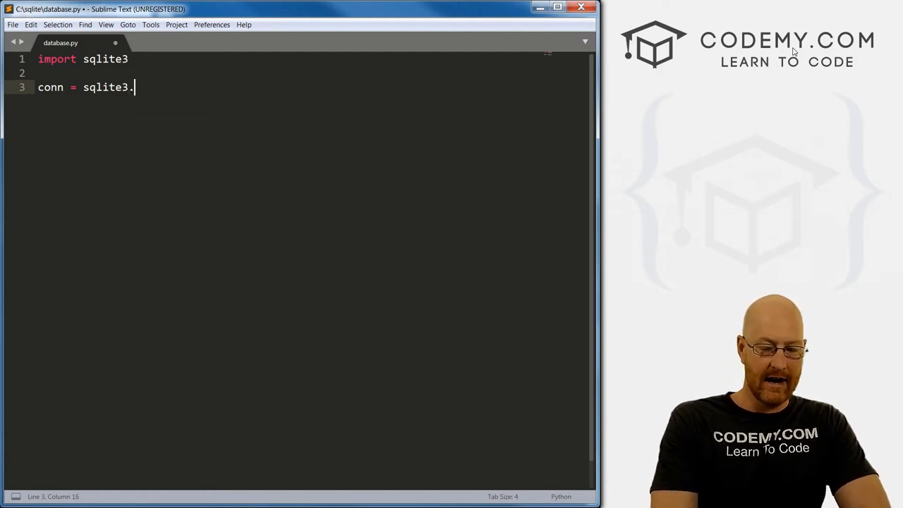
type("connect()")
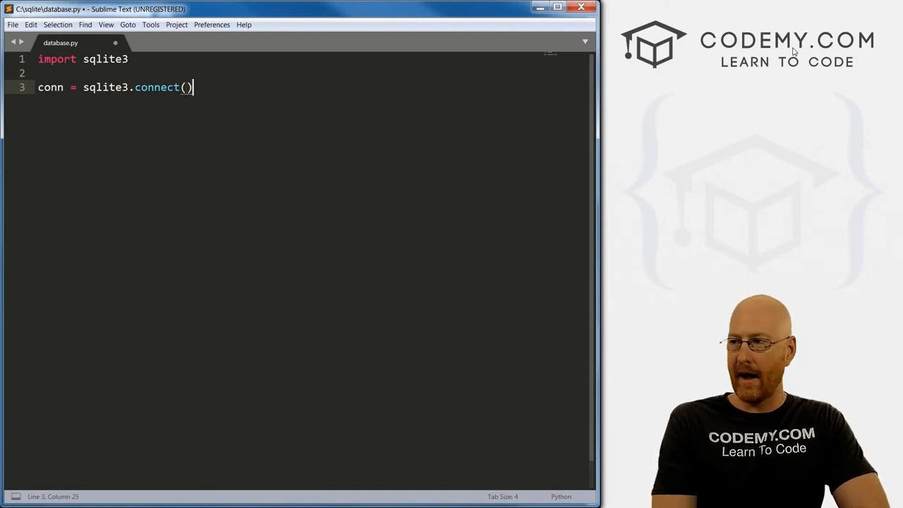
key("Left")
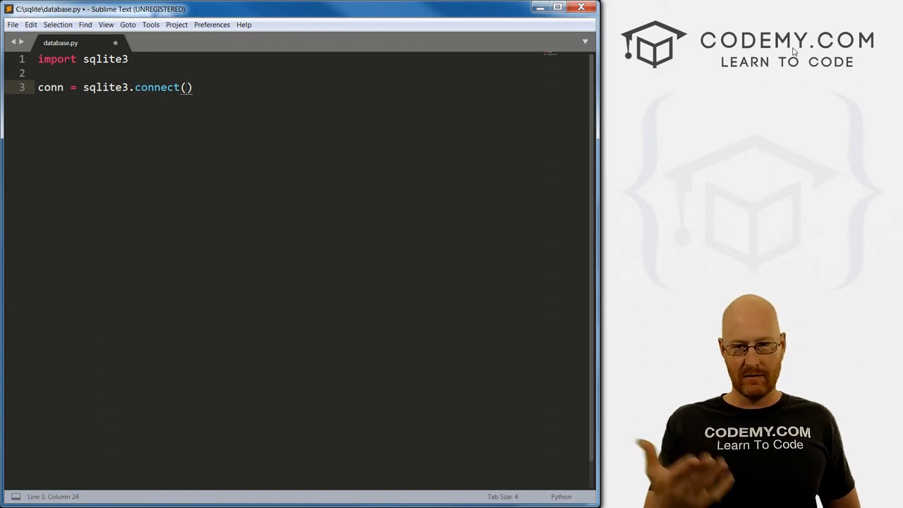
type("''")
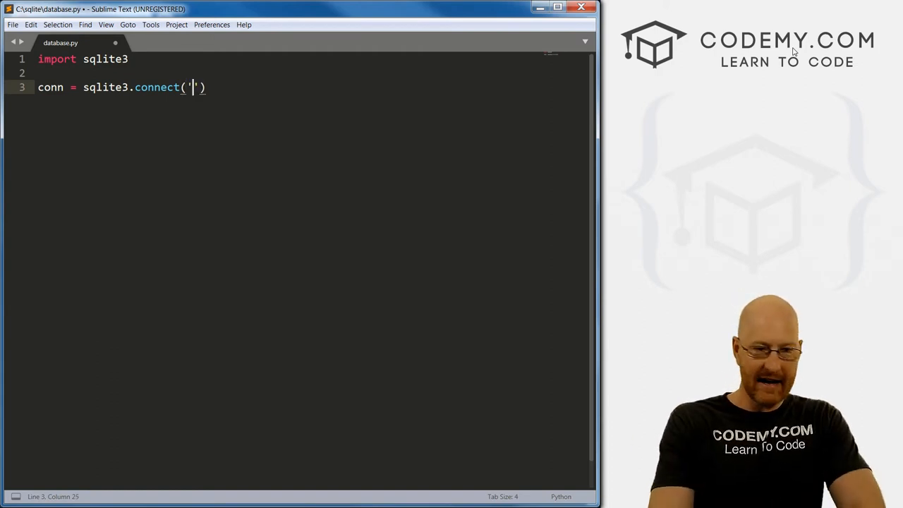
type("cus")
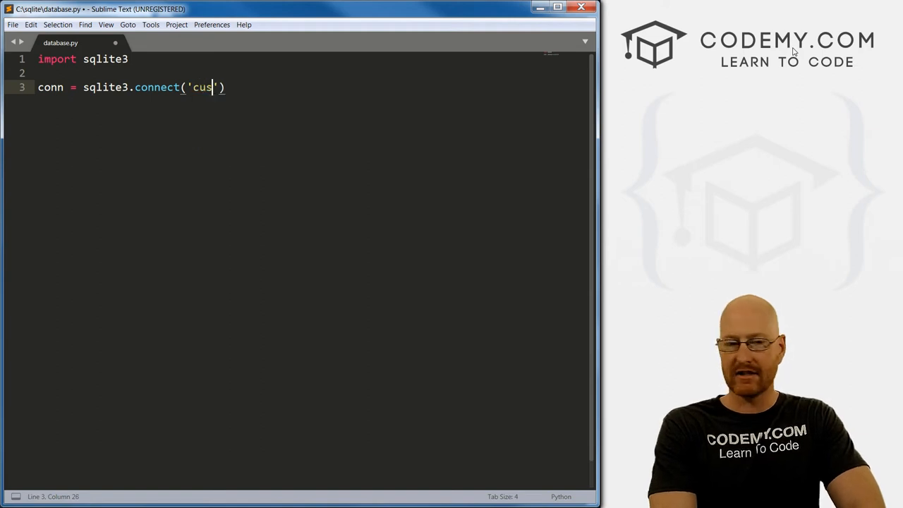
type("tomer.db")
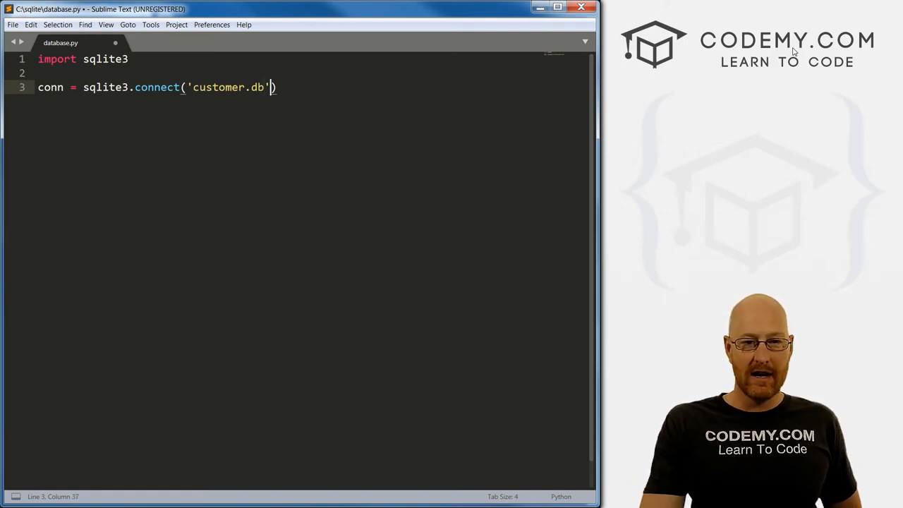
key("Enter")
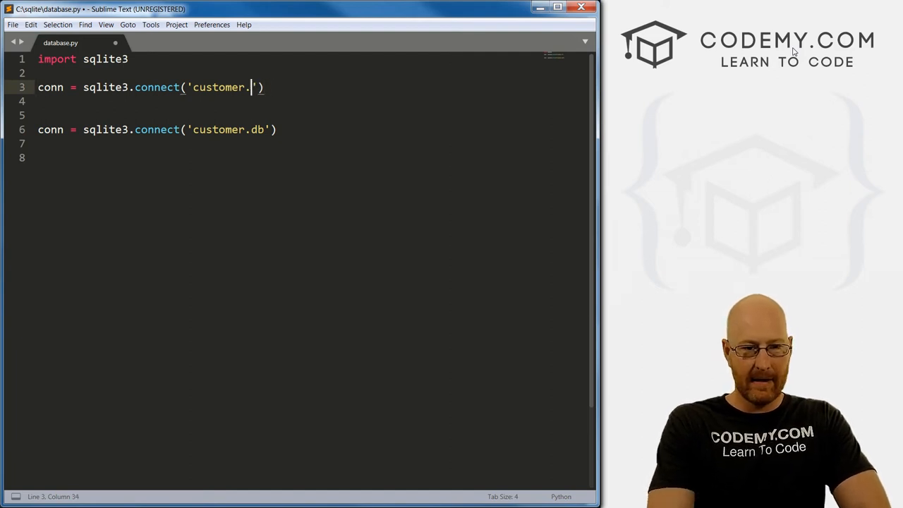
Change the upper connect call's argument to ':memory:' and select that line
key("backspace")
type("'")
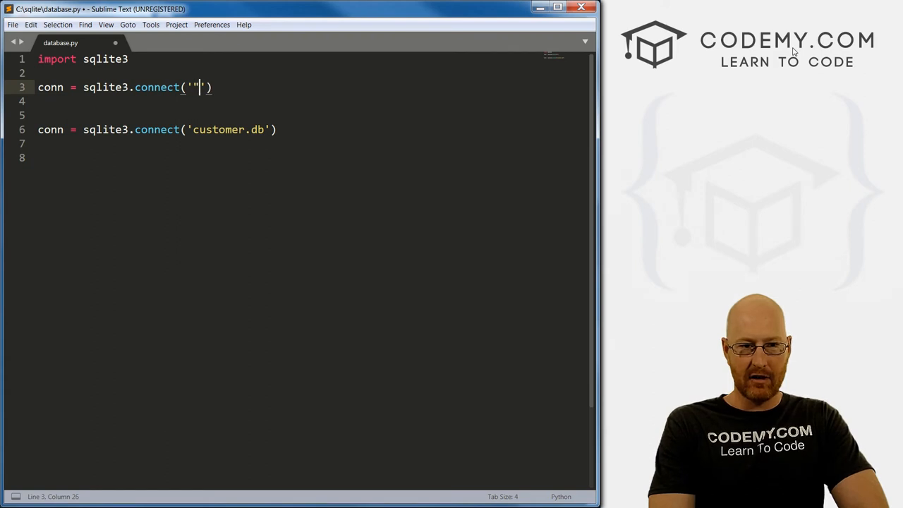
type(":")
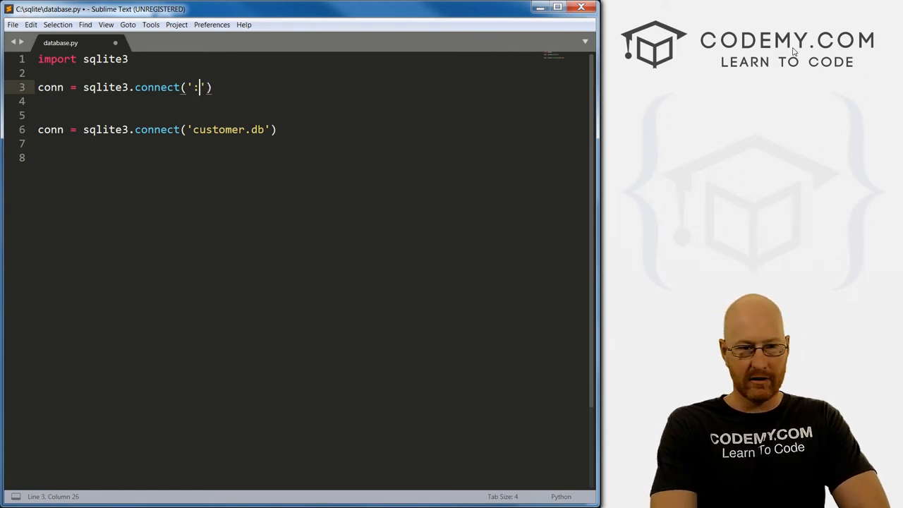
type("memo")
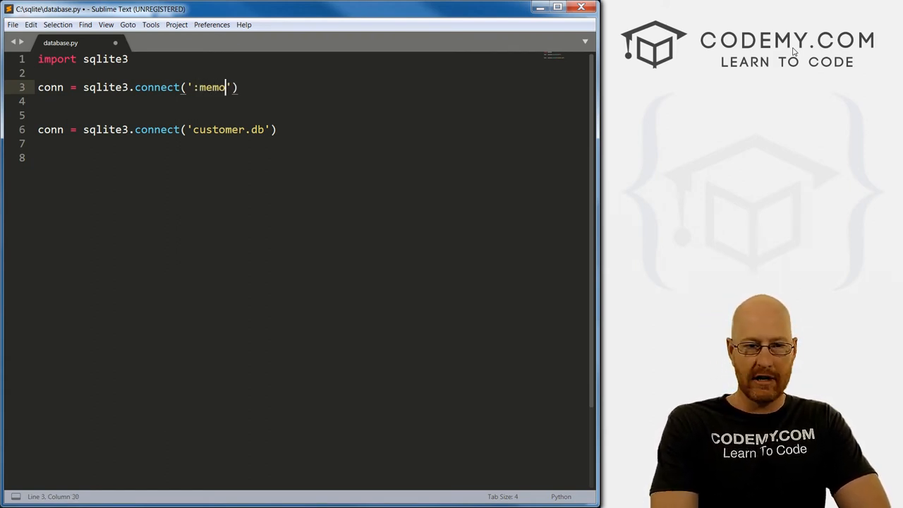
type("ry")
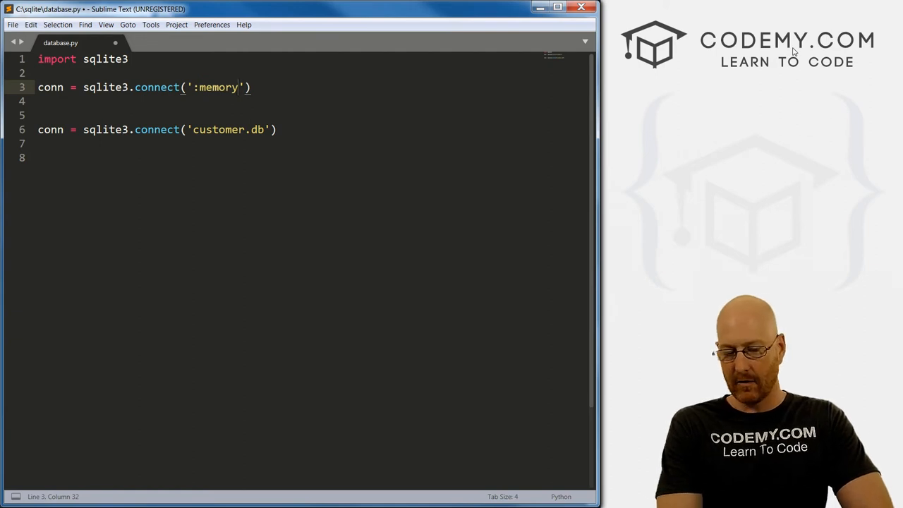
type(":")
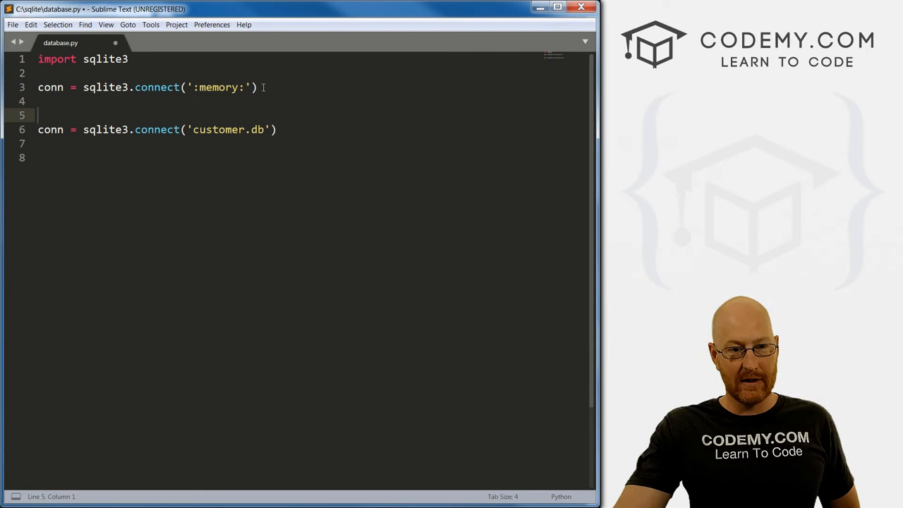
left_click_drag(191, 87, 249, 87)
type("#")
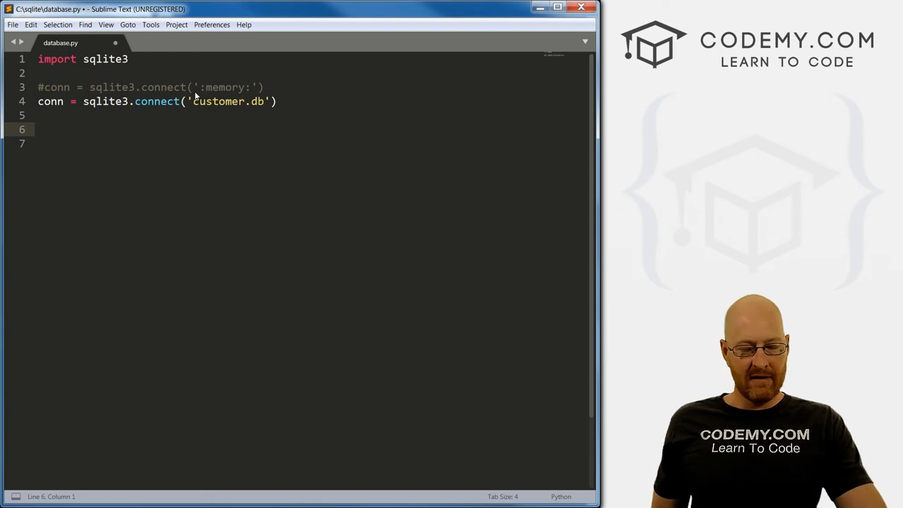
Save database.py with Ctrl+S
key("ctrl+s")
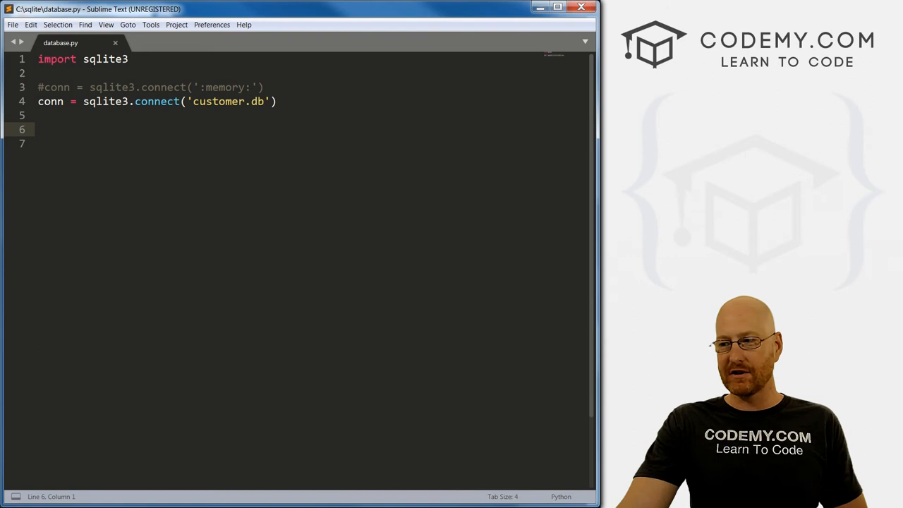
mouse_move(410, 263)
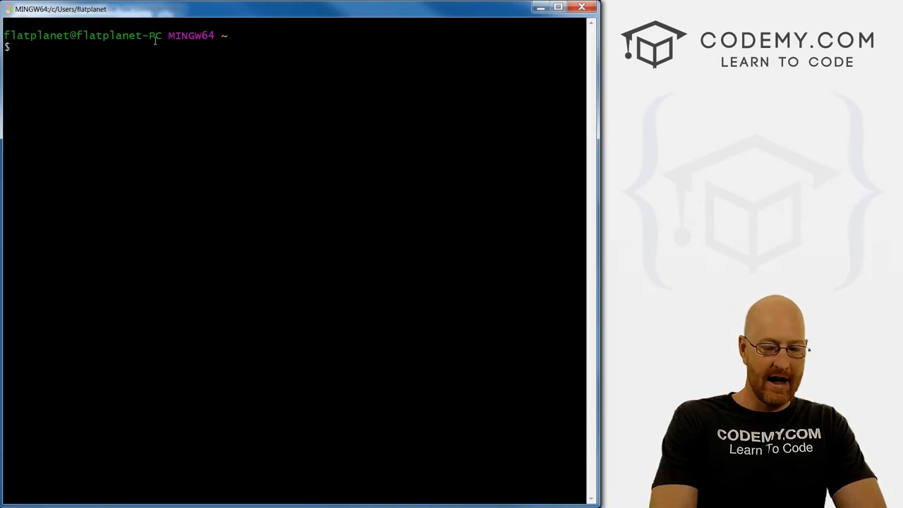
Run pwd, change directory to /c/sqlite, and list its files
type("pwd")
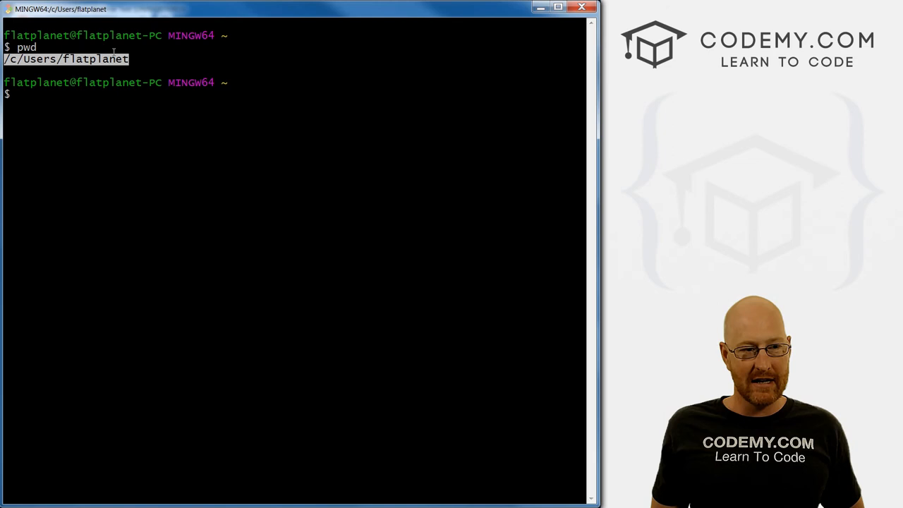
type("cd")
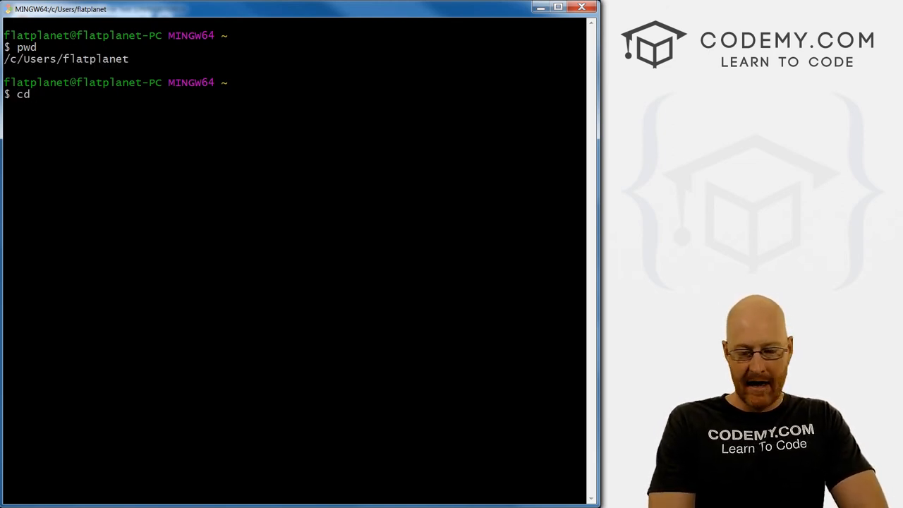
type("/c/s")
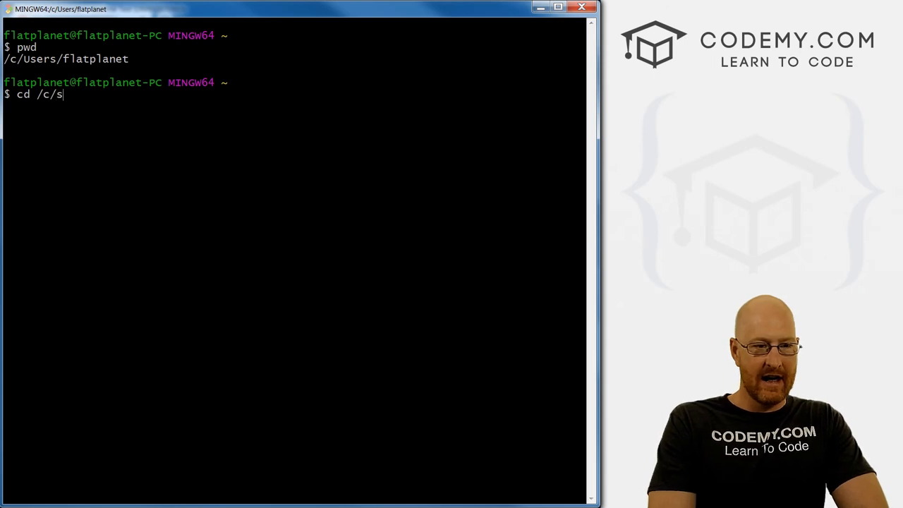
type("qlite")
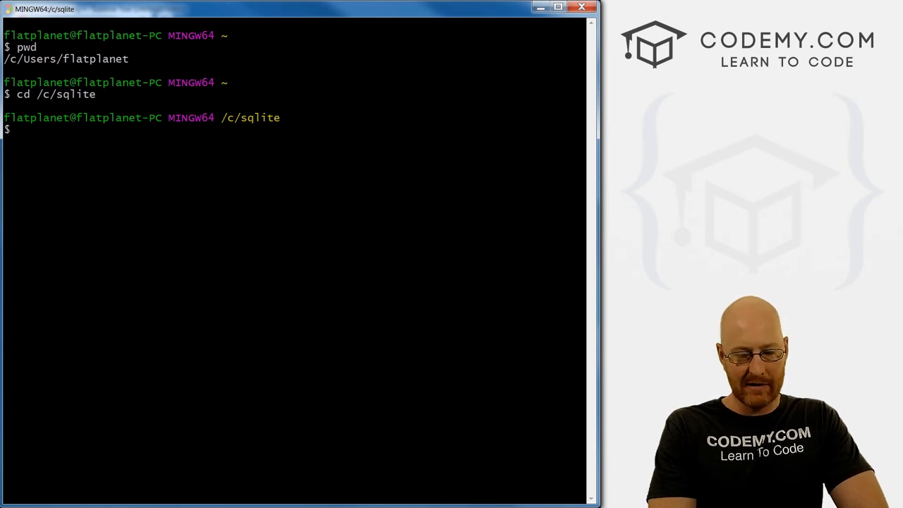
type("ls")
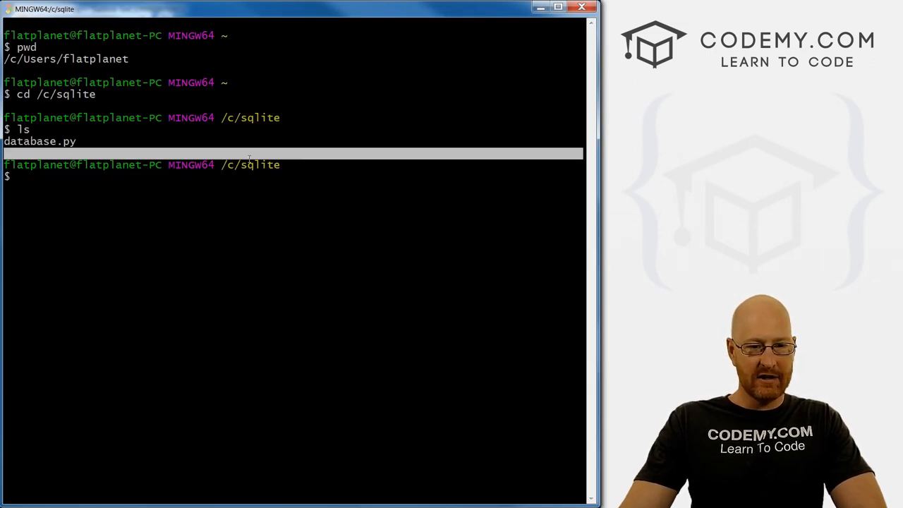
Run python database.py, list the folder, and highlight the new customer.db
type("python database.py")
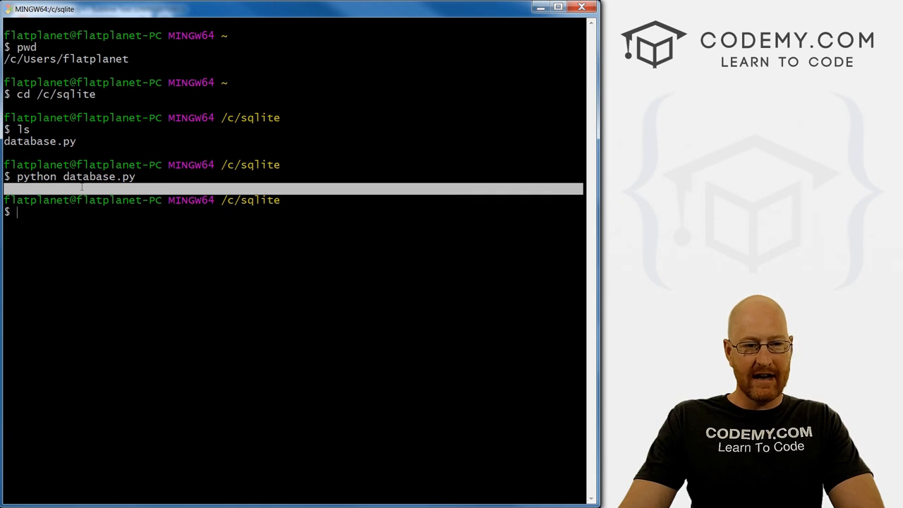
type("ls")
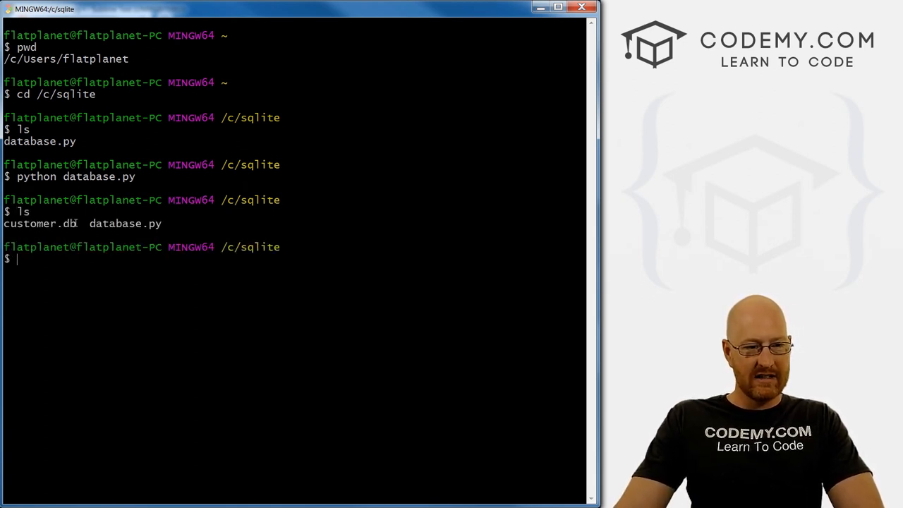
double_click(40, 223)
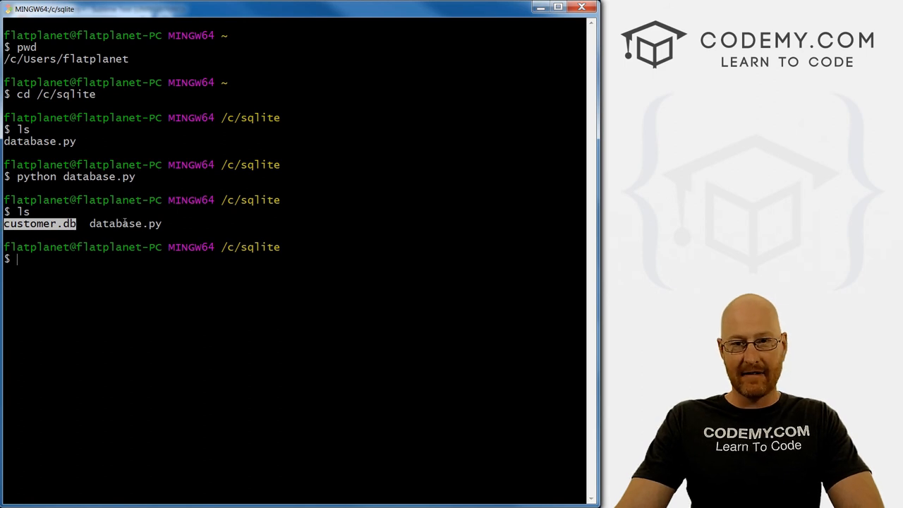